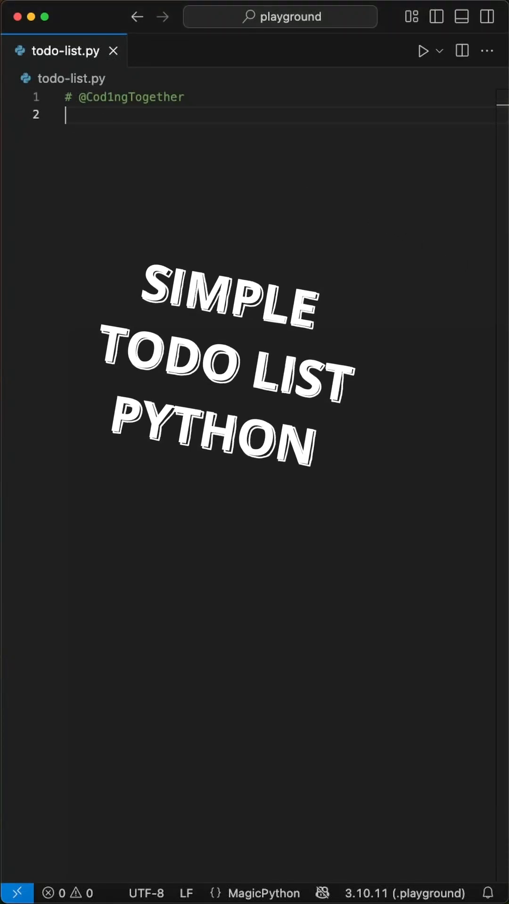
Write 'import tkinter as tk' and move to the empty line after the imports.
text(import tkinter as tk)
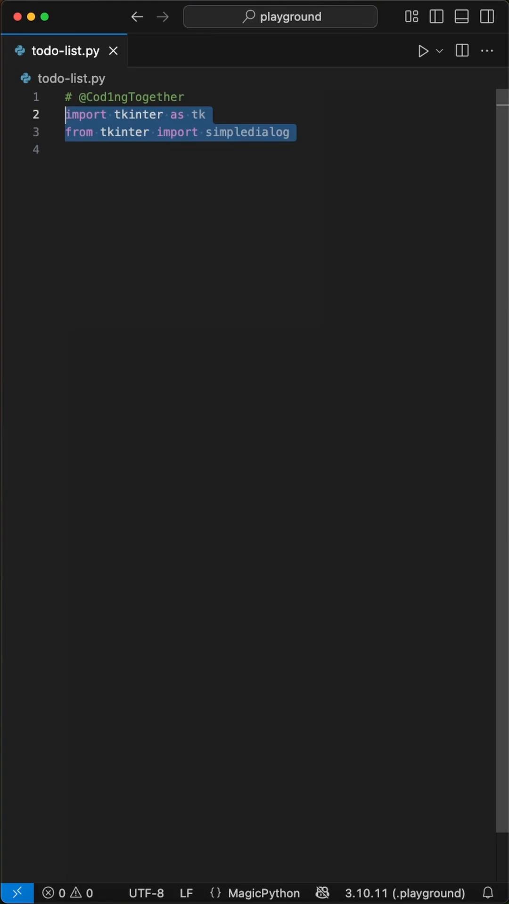
click(161, 142)
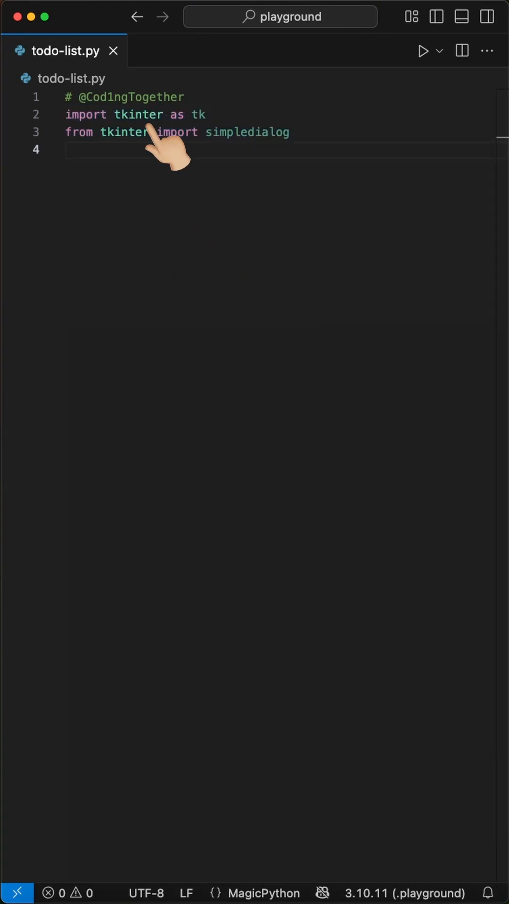
mouse_move(138, 167)
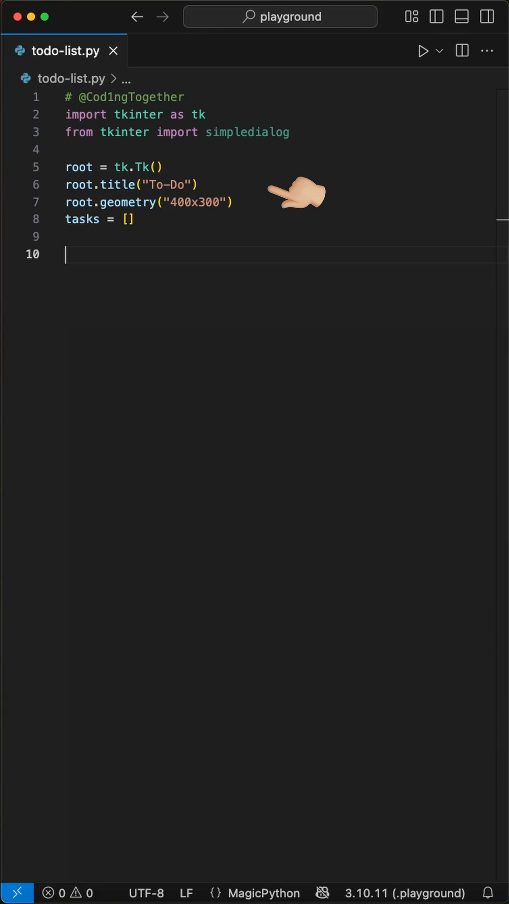
mouse_move(168, 199)
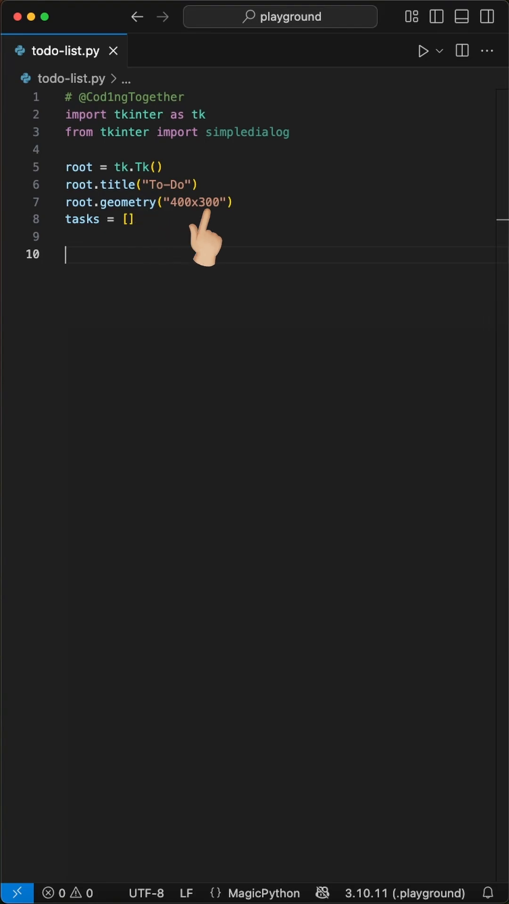
mouse_move(144, 248)
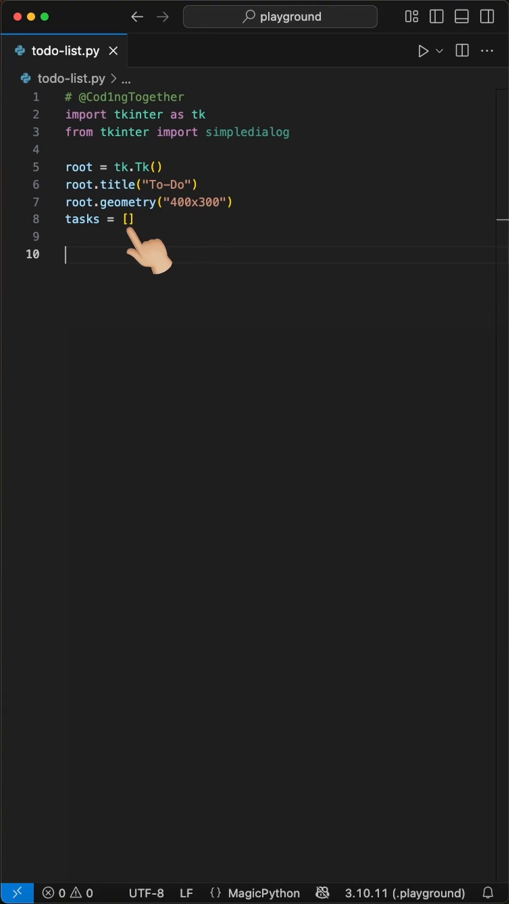
Define add_task() beginning with root.update() to refresh the window.
text(def add_task():)
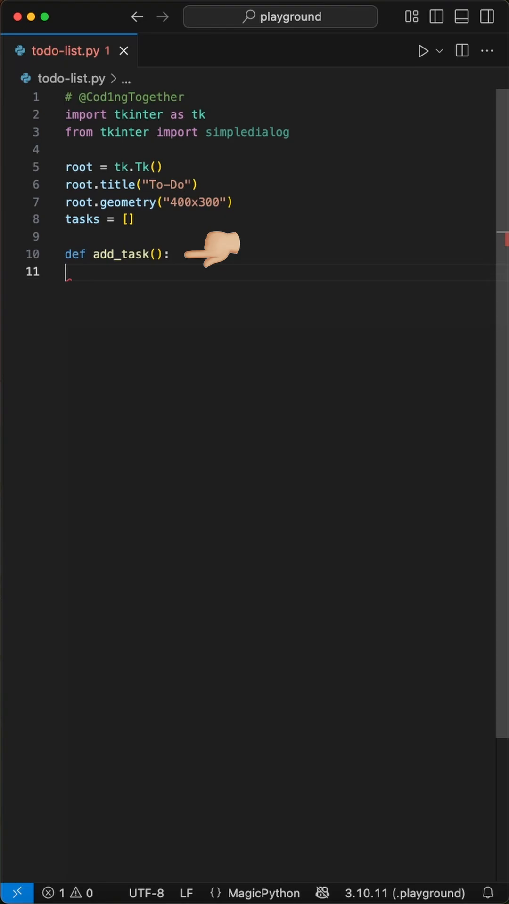
text(root.update())
text(text = simpledialog.askstring("Add", "Task:",)
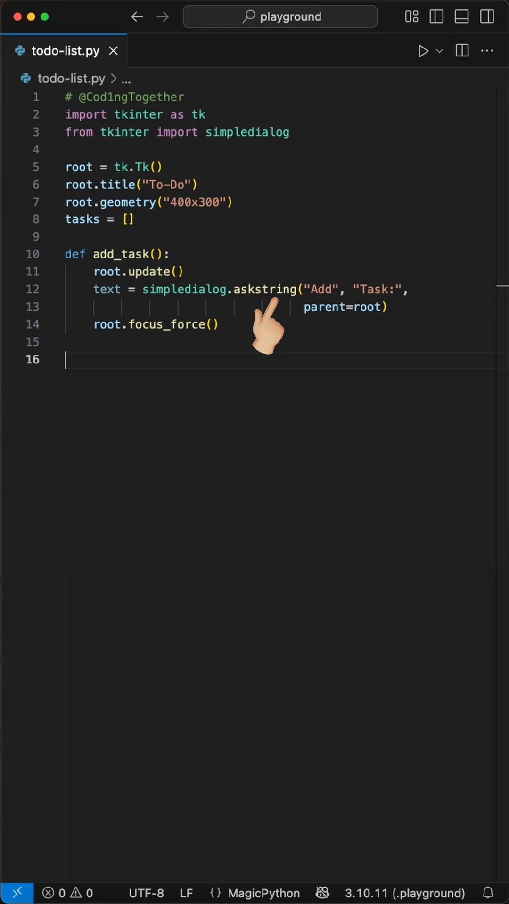
mouse_move(337, 343)
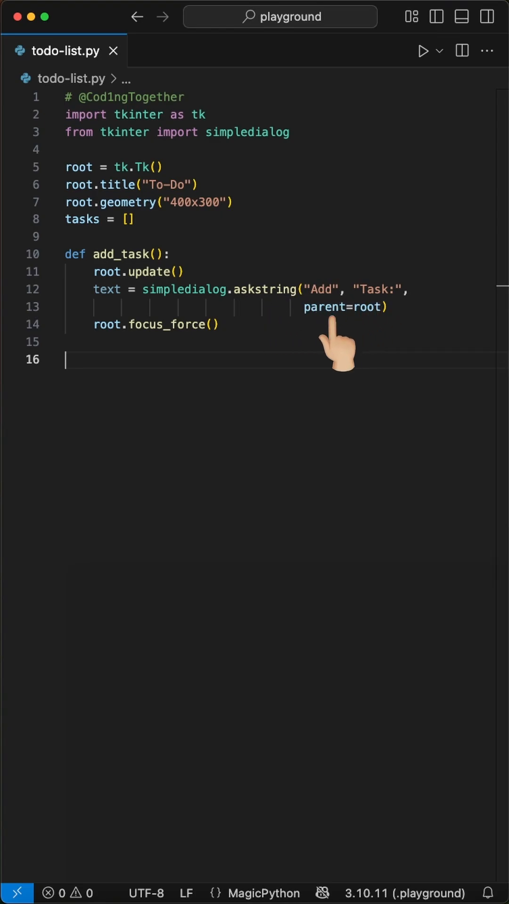
mouse_move(372, 346)
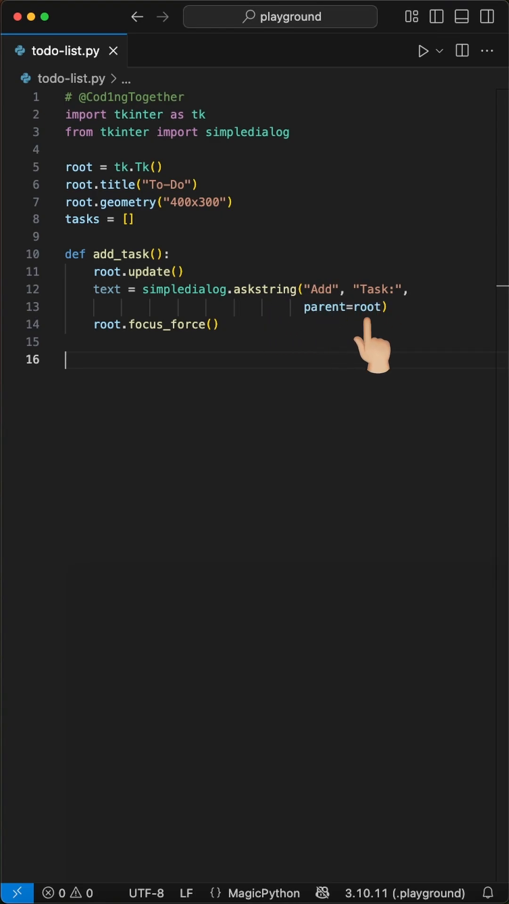
mouse_move(173, 352)
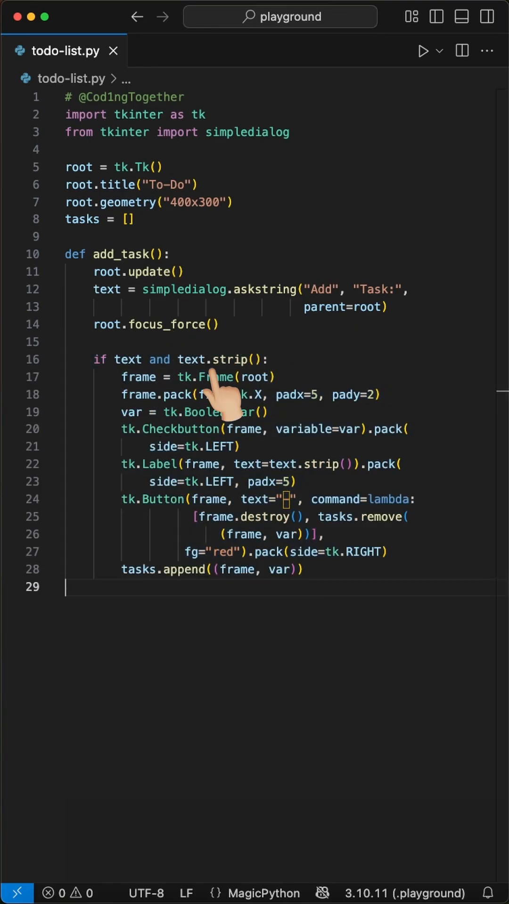
mouse_move(216, 415)
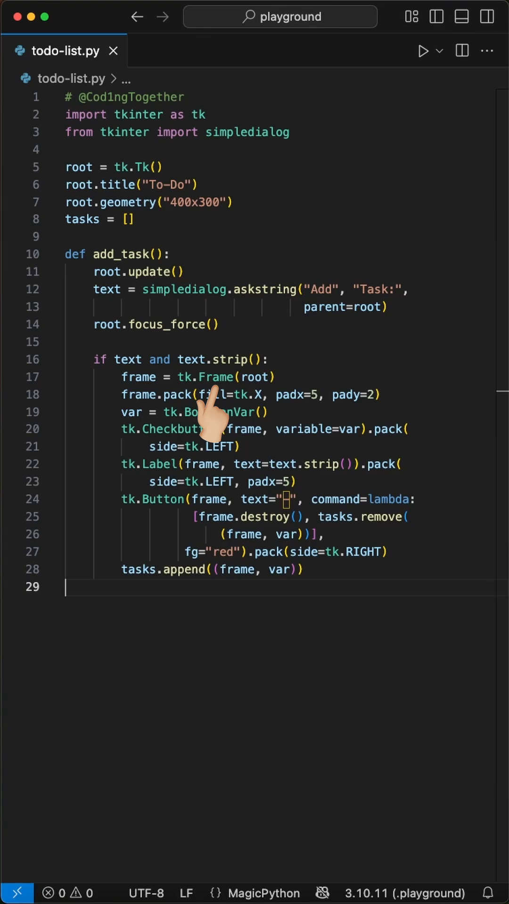
mouse_move(173, 409)
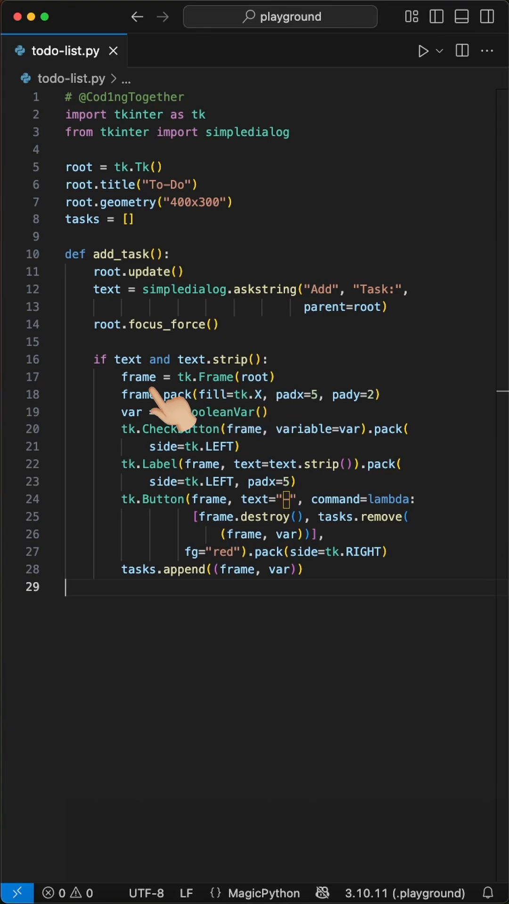
mouse_move(174, 421)
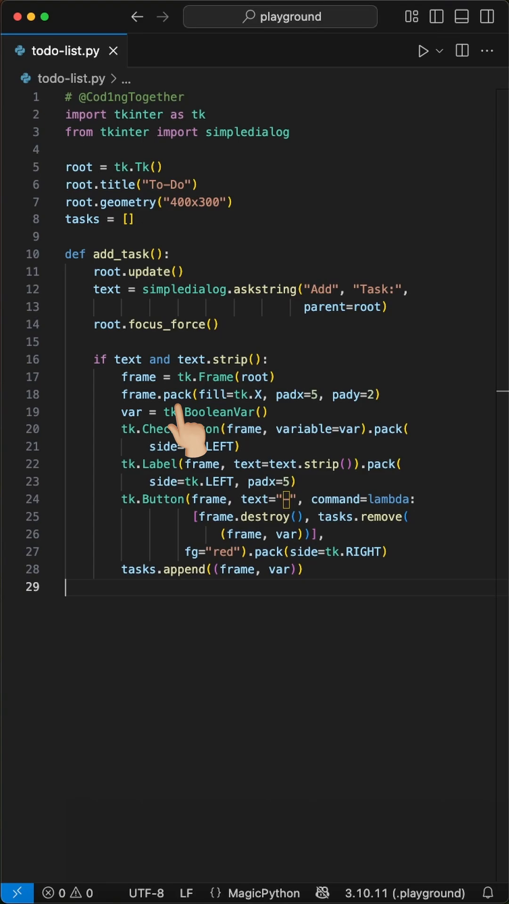
mouse_move(277, 437)
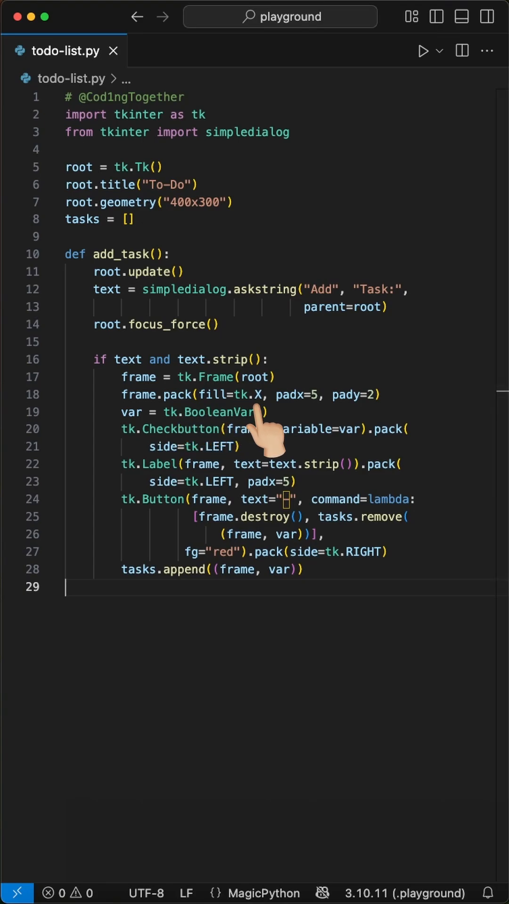
mouse_move(282, 433)
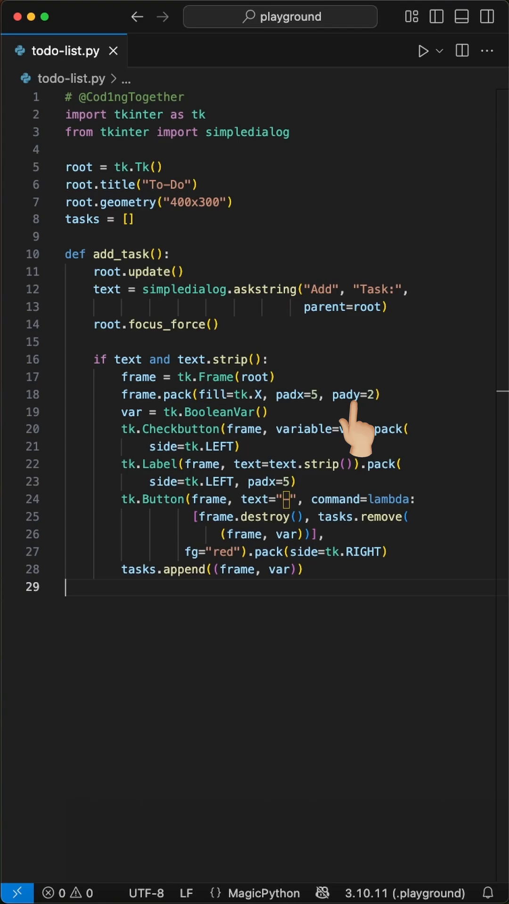
mouse_move(271, 438)
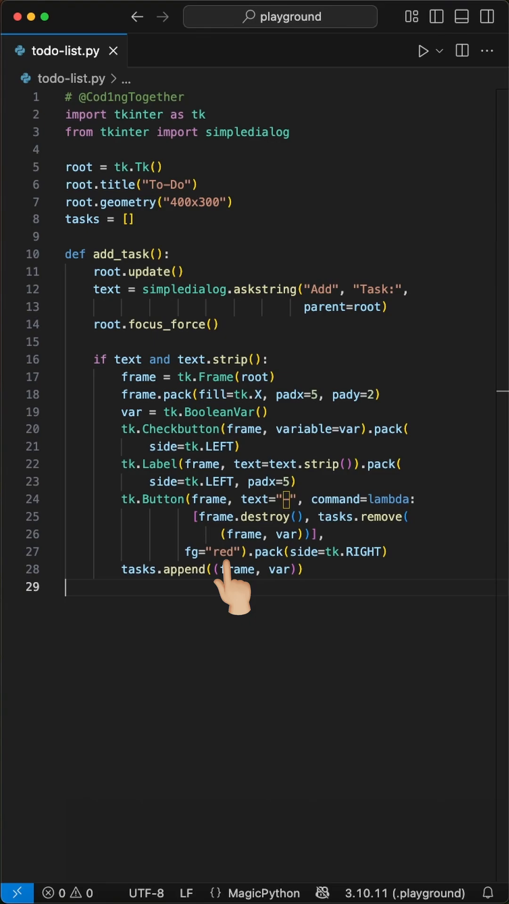
mouse_move(404, 536)
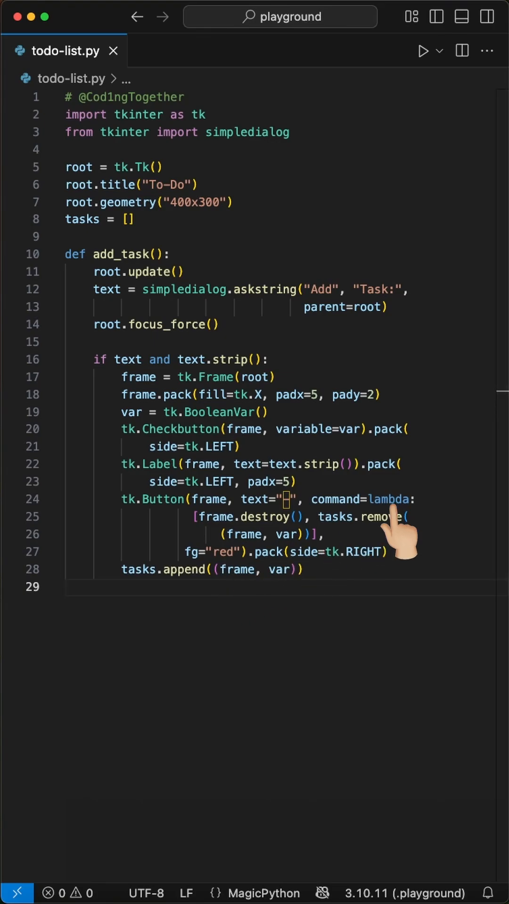
mouse_move(280, 554)
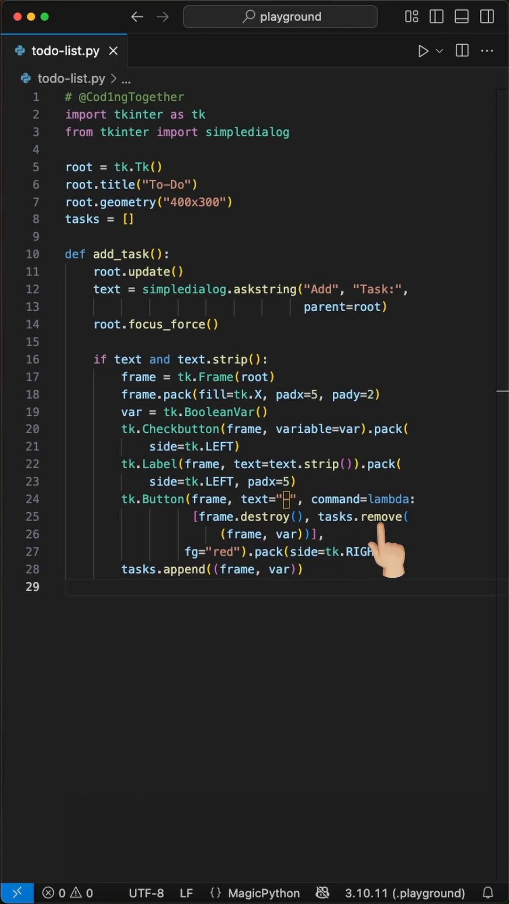
mouse_move(340, 554)
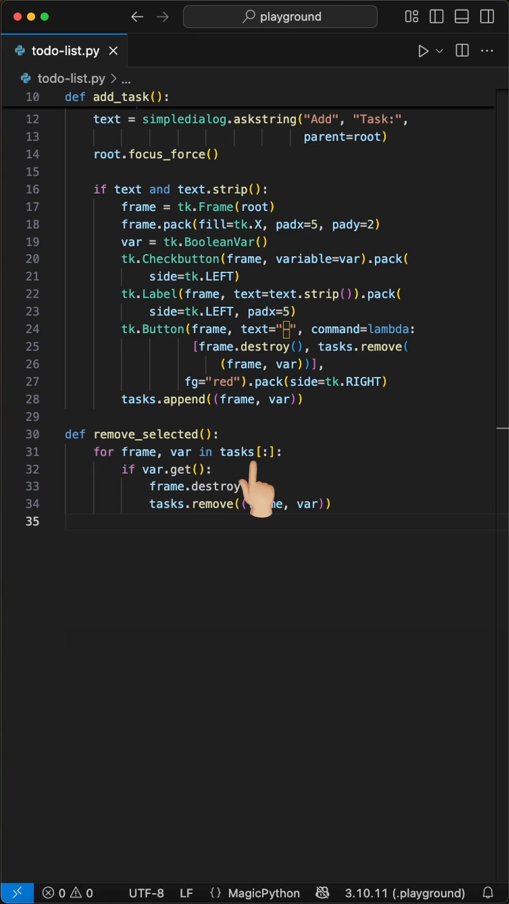
mouse_move(184, 489)
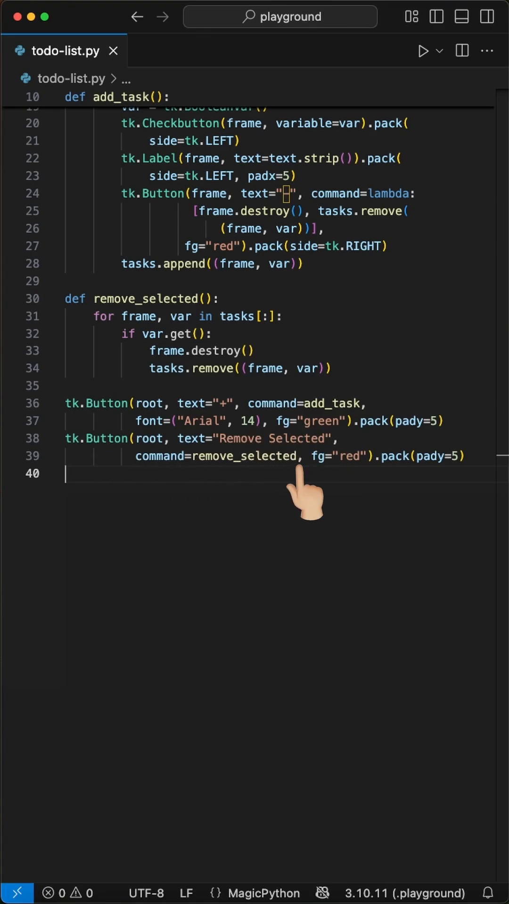
End the script with root.mainloop() and run todo-list.py.
text(root.mainloop())
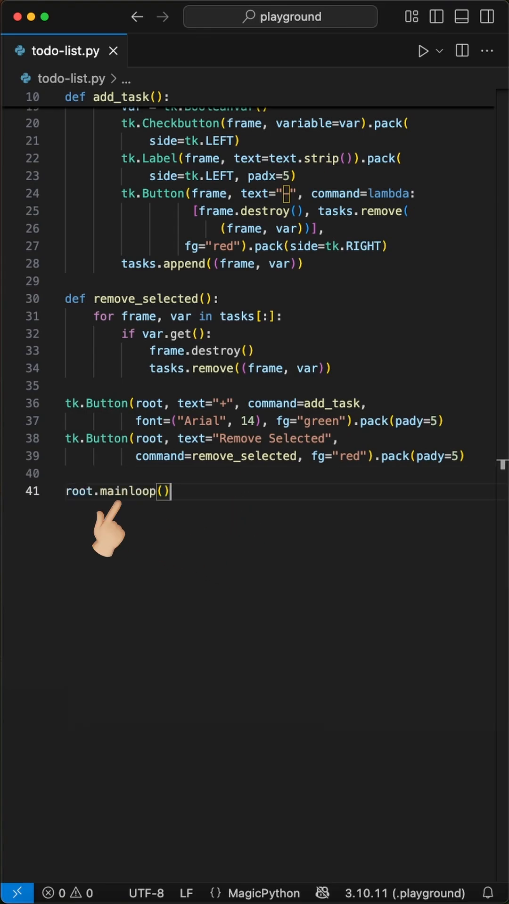
click(422, 50)
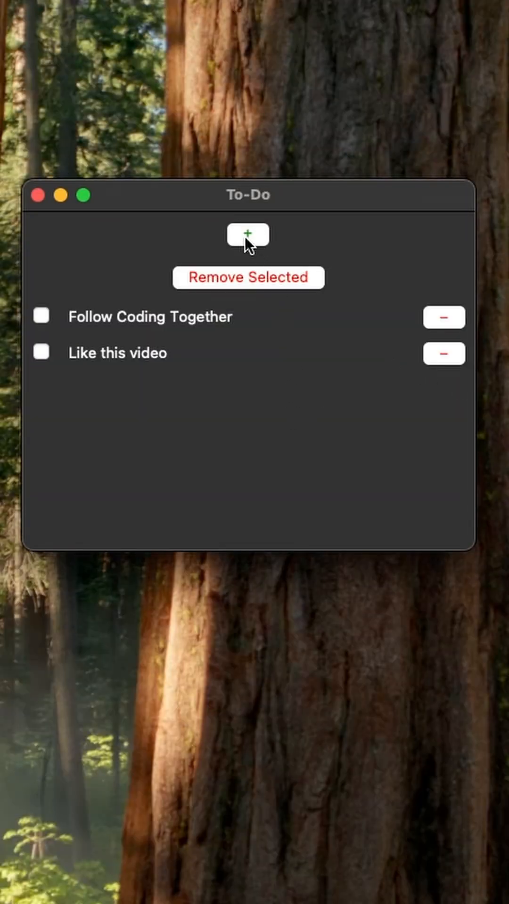
Add a third task 'comment below' through the Add dialog and confirm with OK.
text(comment bel)
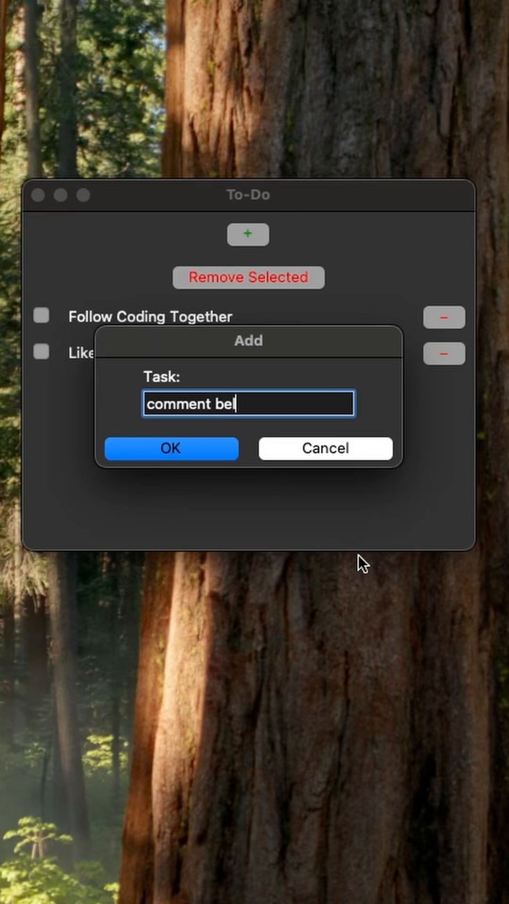
click(171, 448)
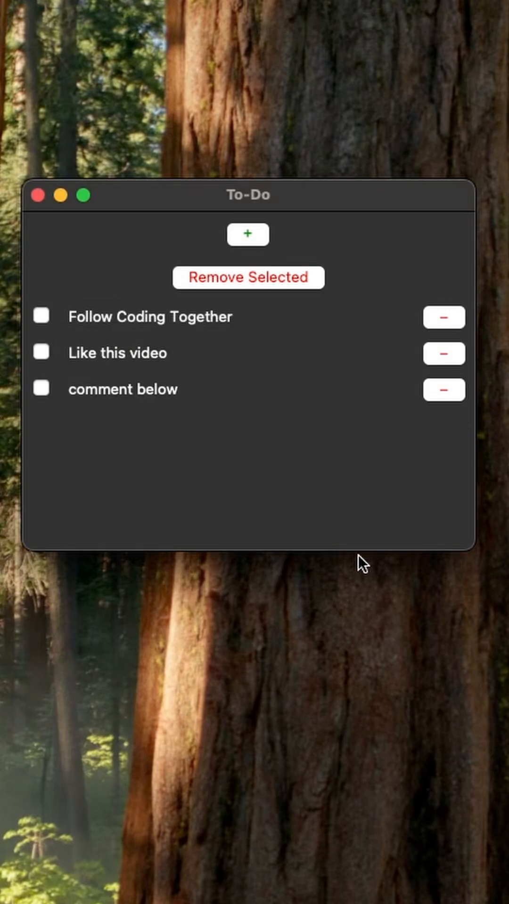
mouse_move(253, 502)
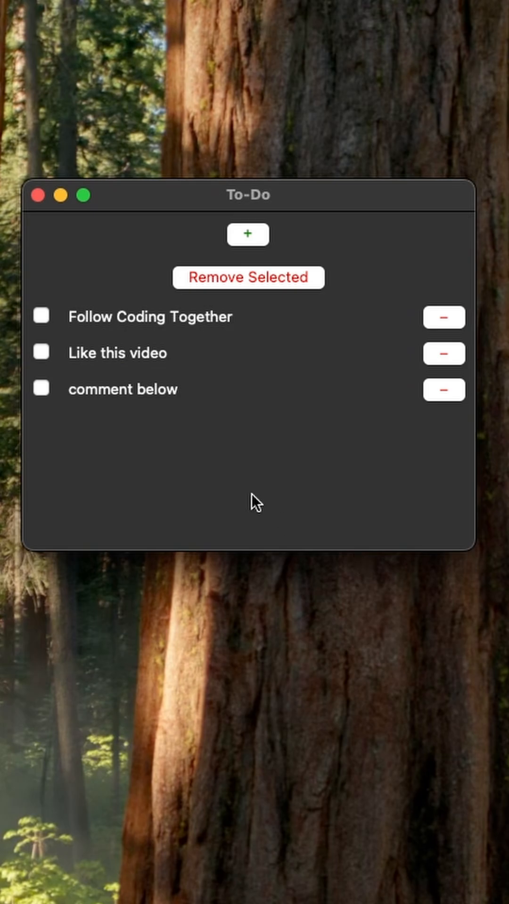
mouse_move(40, 389)
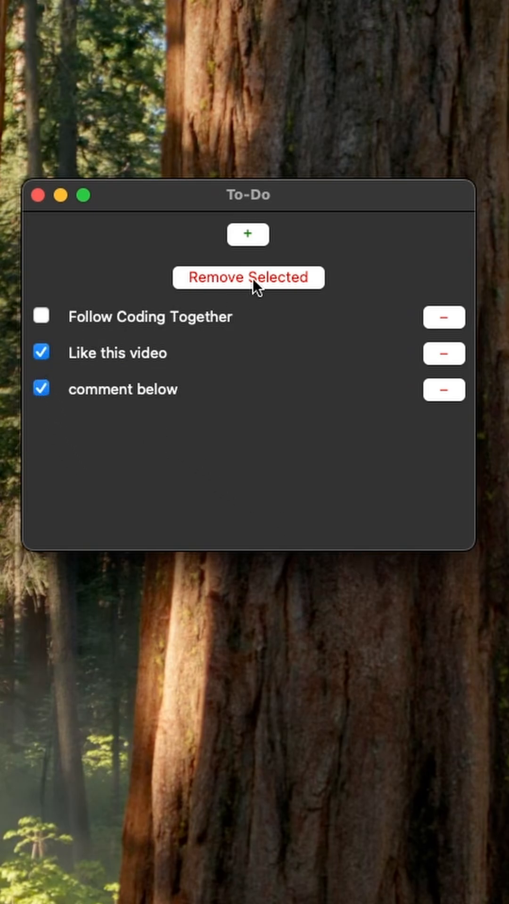
Remove the two checked tasks with Remove Selected, then delete Follow Coding Together via its − button.
click(247, 277)
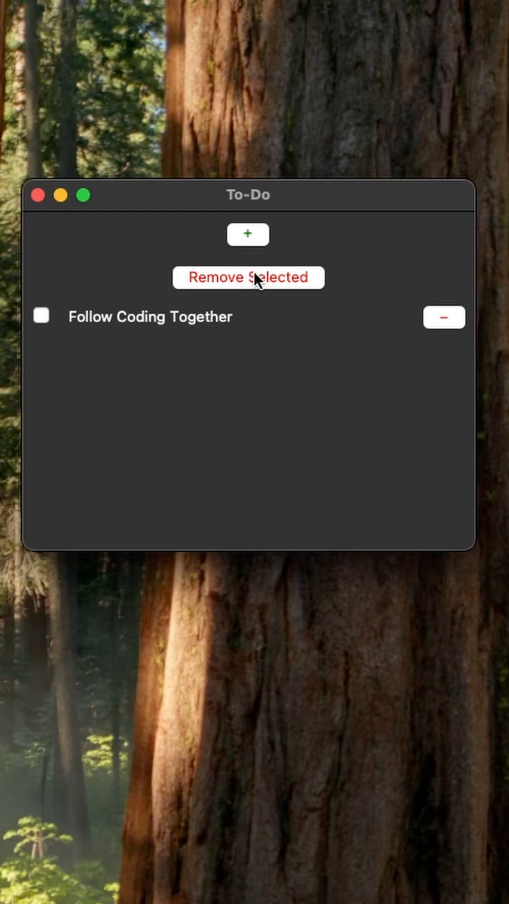
mouse_move(447, 328)
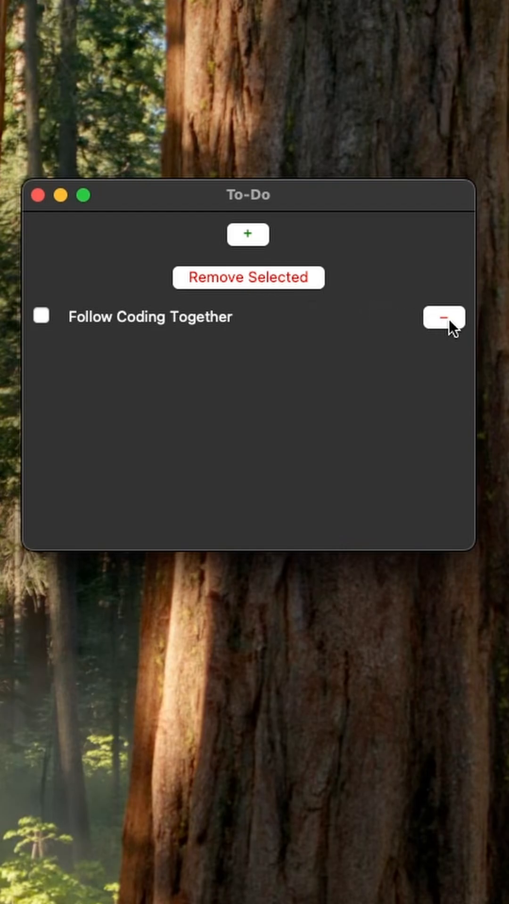
click(443, 318)
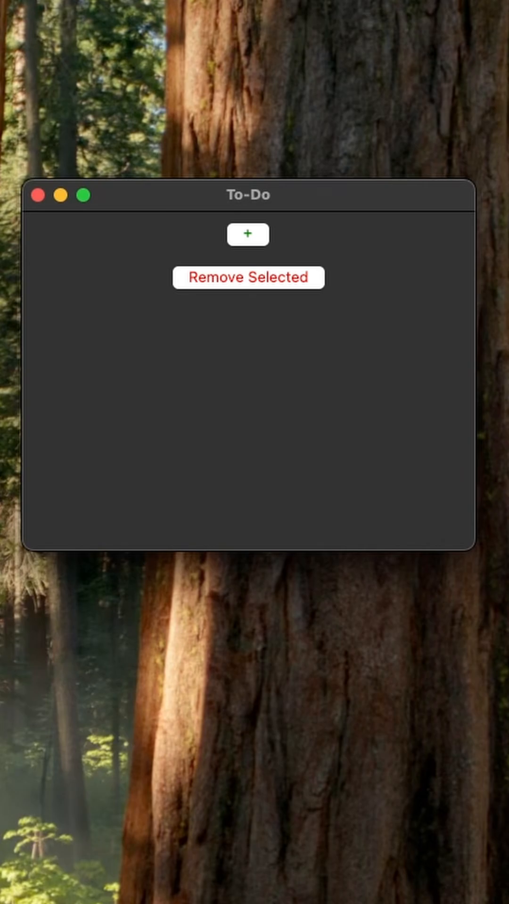
click(248, 234)
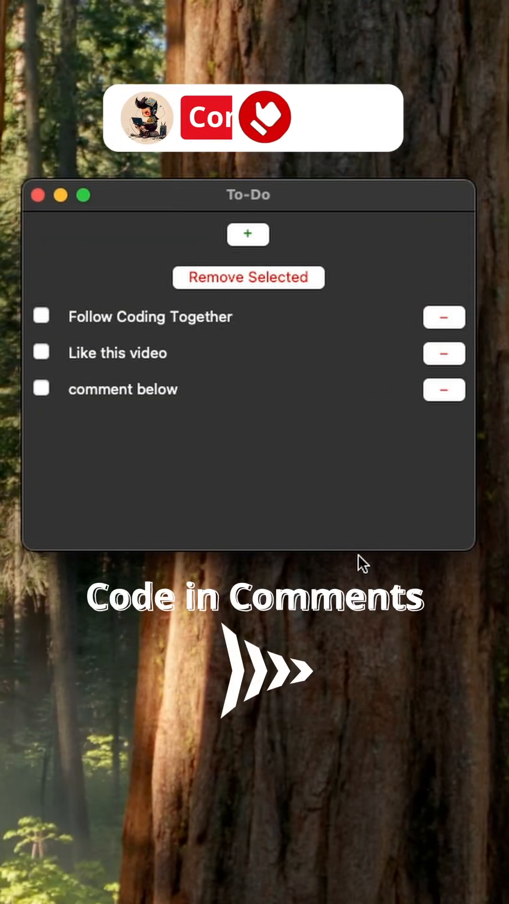